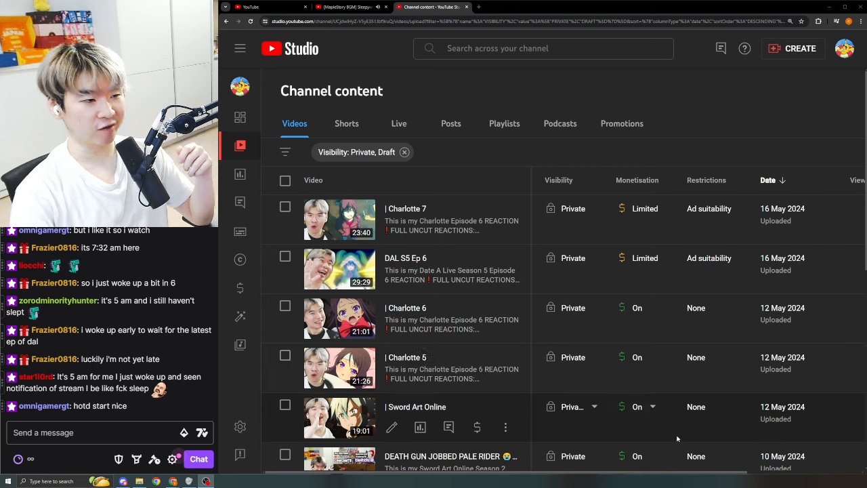
{"action": "mouse_move", "coordinate": [708, 257]}
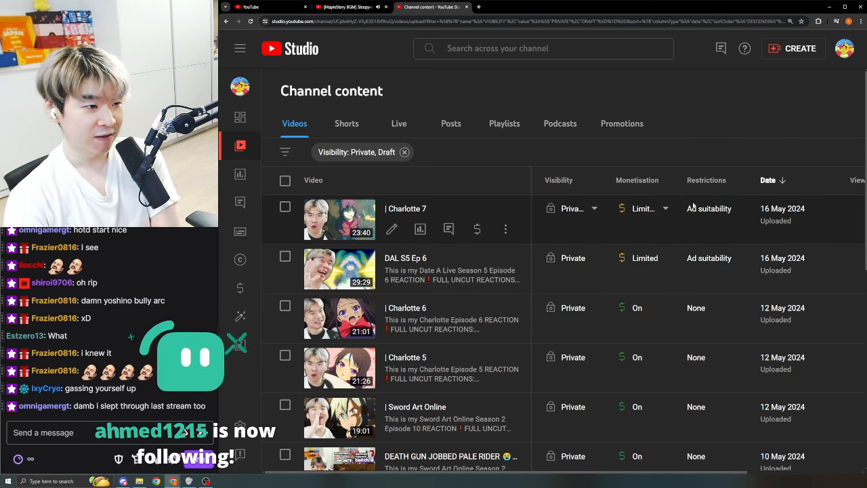
{"action": "mouse_move", "coordinate": [708, 208]}
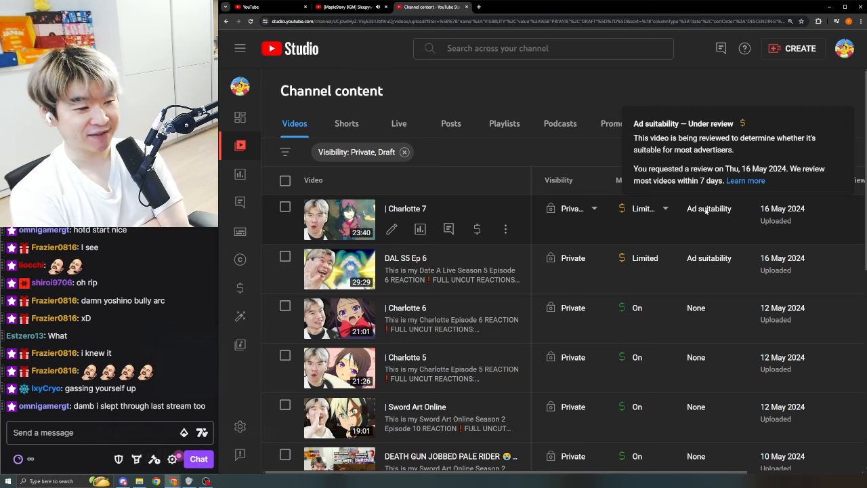